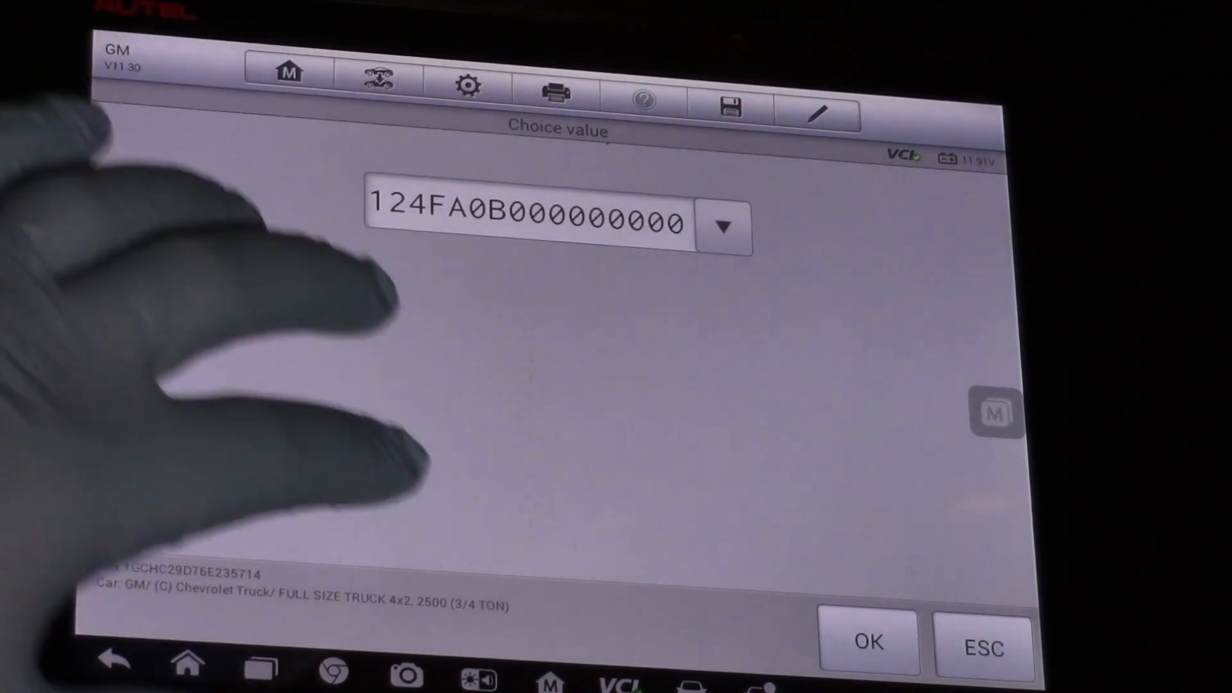
Clear old sensor ID 124FA0B from the Choice value field, keeping only trailing zeros
click(526, 222)
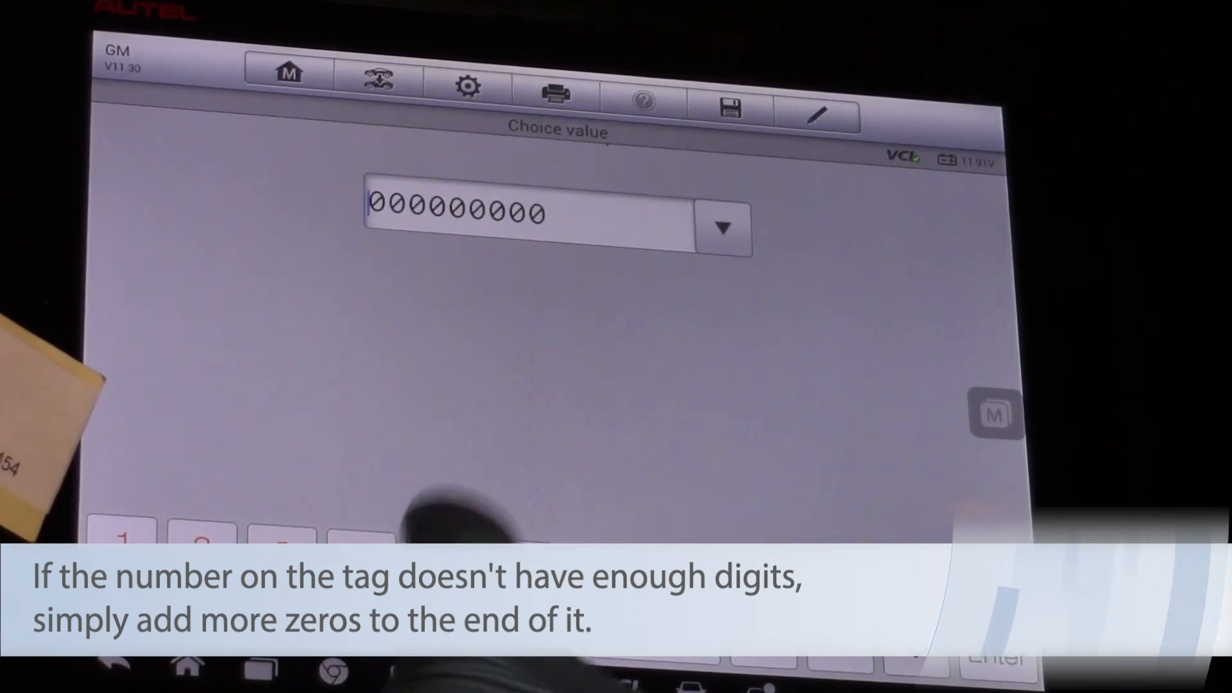
Enter tag number 5081E03 on the keypad ahead of the trailing zeros
text(508)
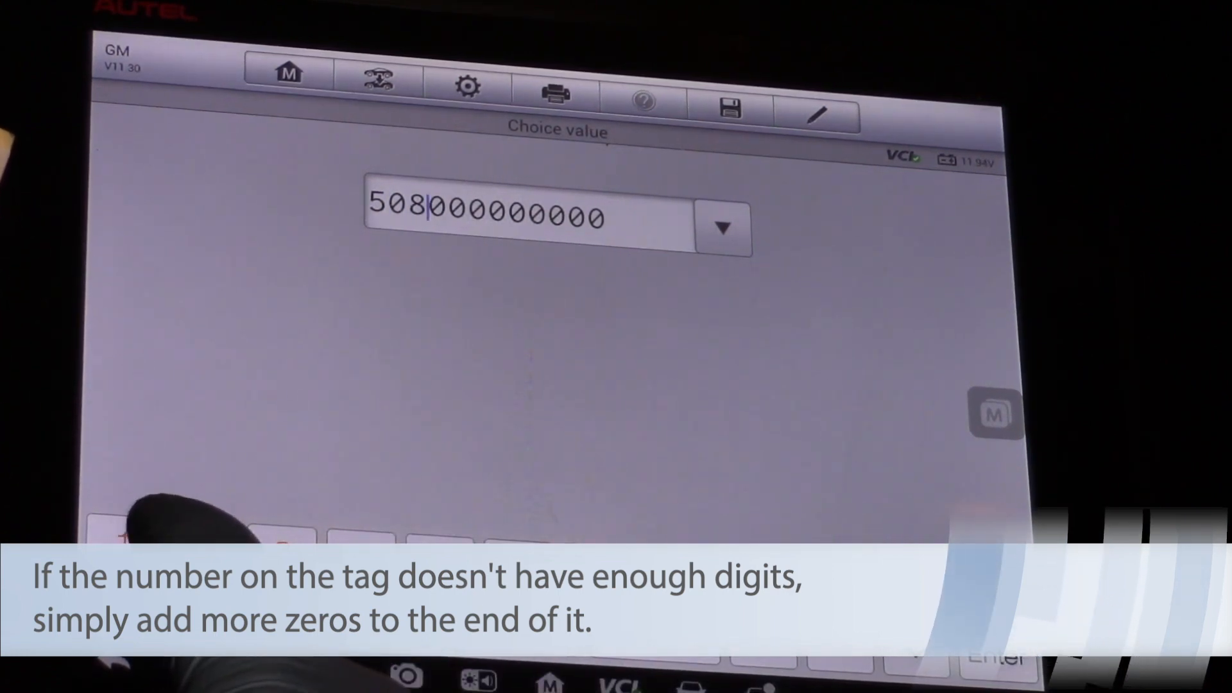
text(1E)
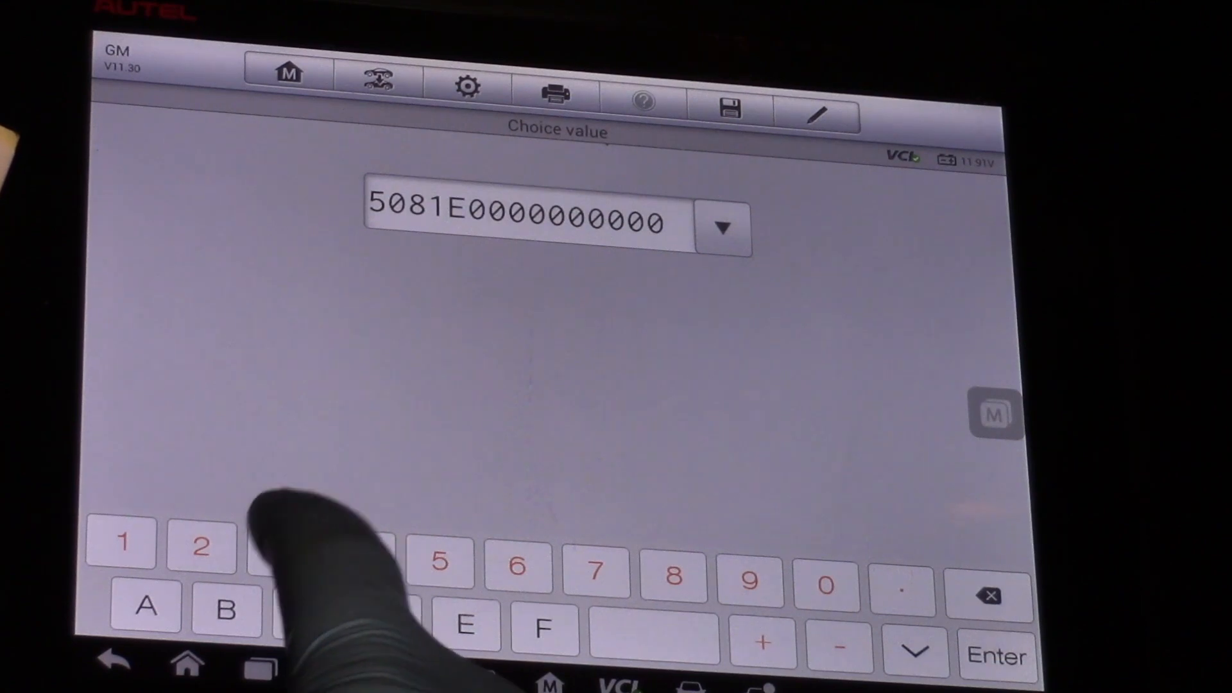
text(3)
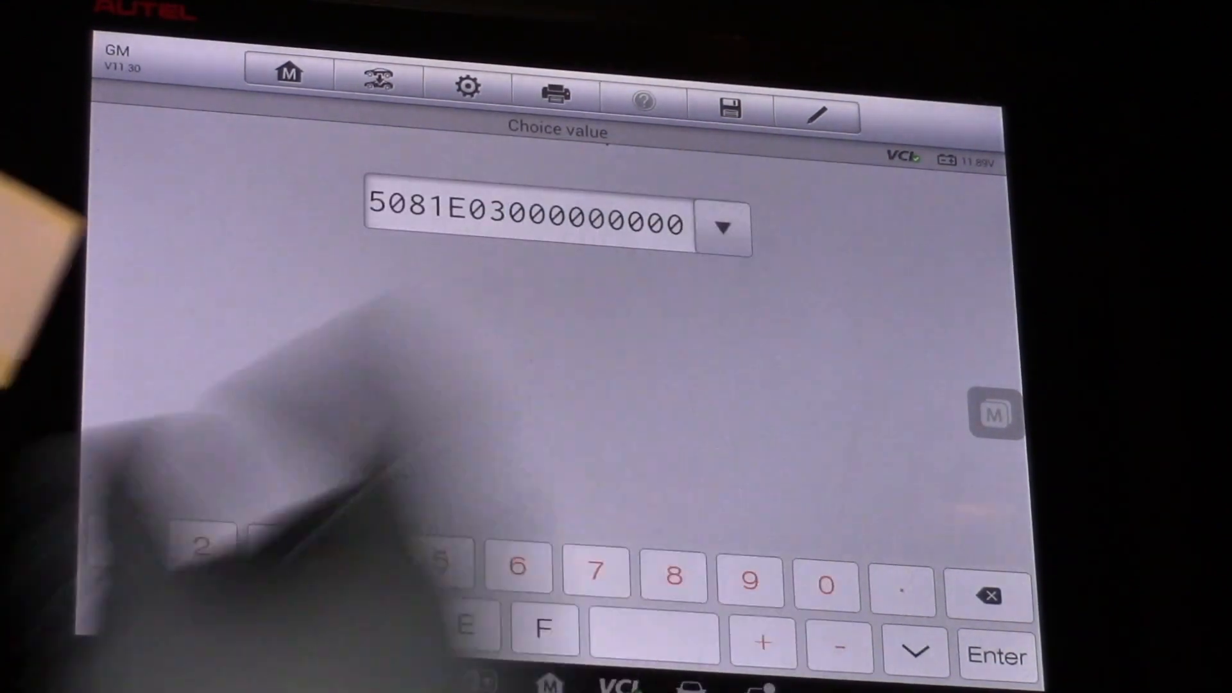